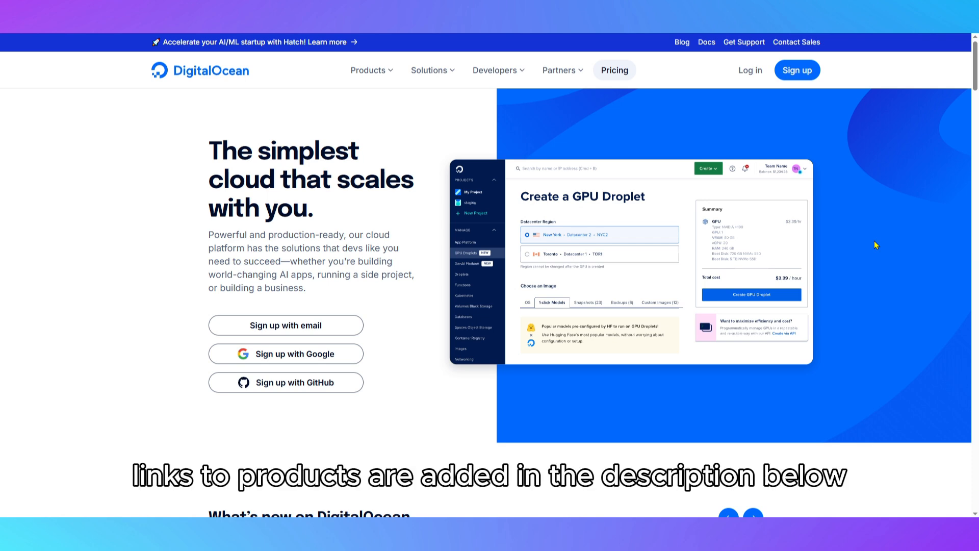
Open the 'Secure web hosting you can trust' page from the DigitalOcean homepage
click(368, 70)
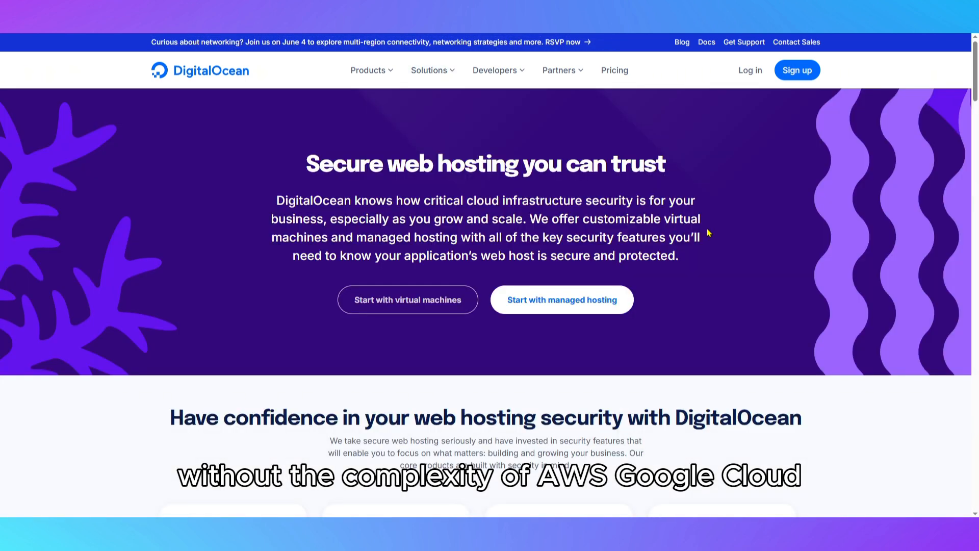
mouse_move(843, 246)
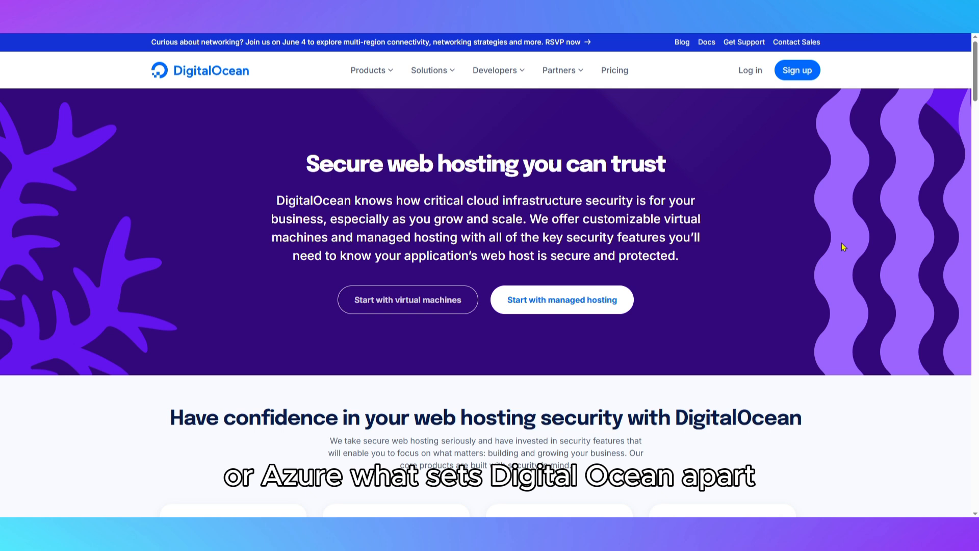
Scroll past the virtual machine and managed hosting cards to the 'Worry about your business' banner
scroll(down, 3)
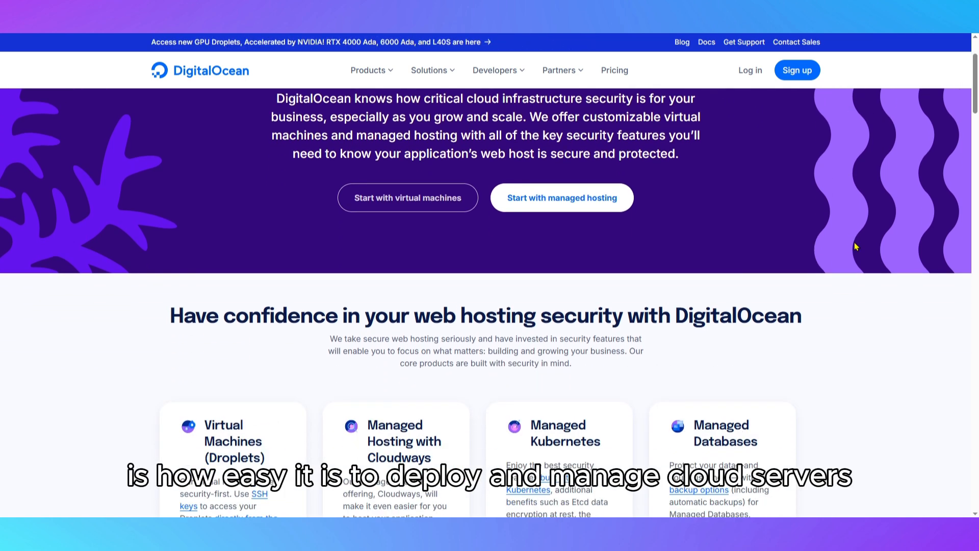
scroll(down, 3)
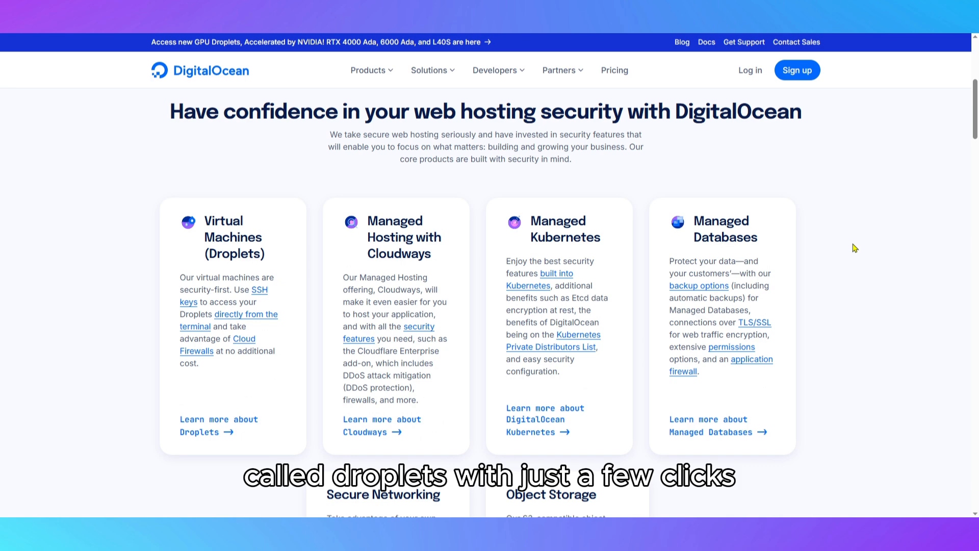
scroll(down, 3)
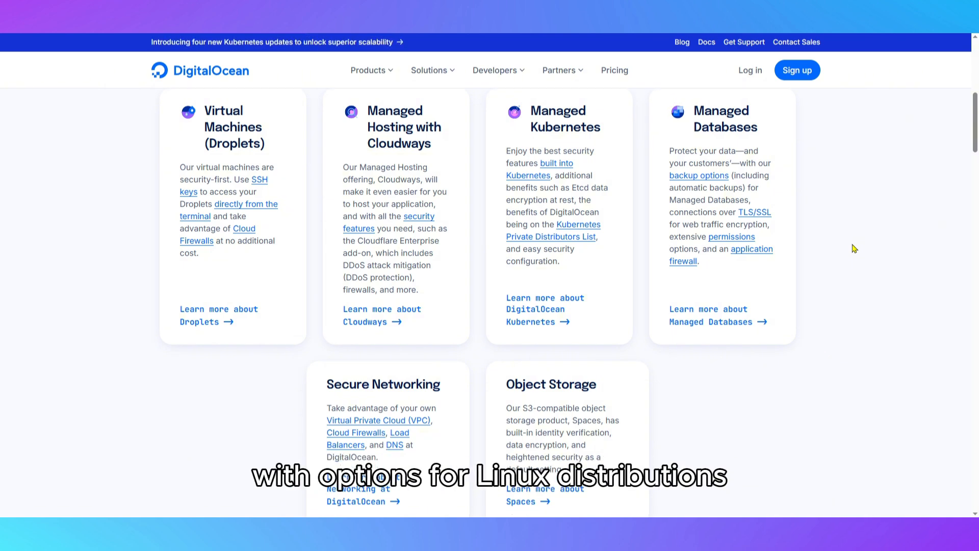
scroll(down, 3)
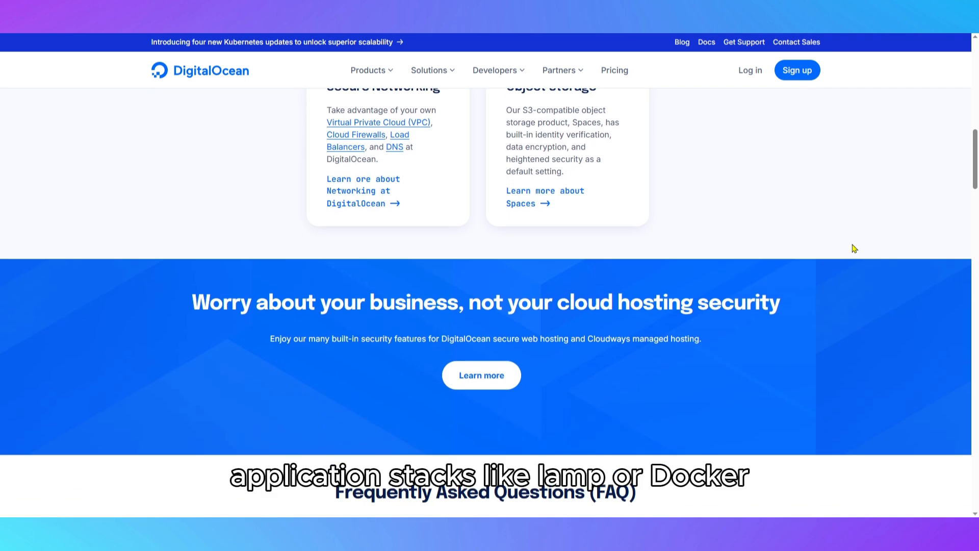
Scroll through the hosting page's FAQ, sign-up offer and footer, reaching the Cloudways managed hosting page
scroll(down, 3)
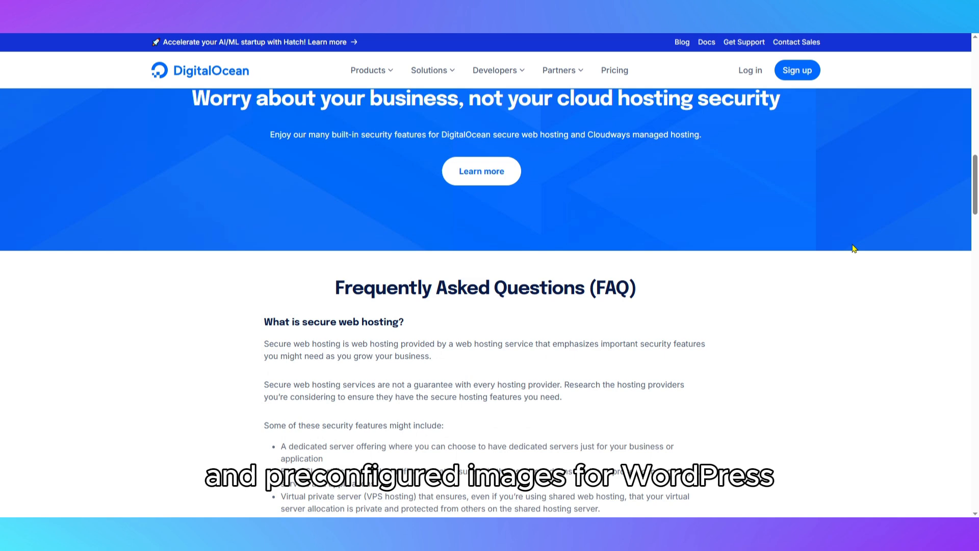
scroll(down, 3)
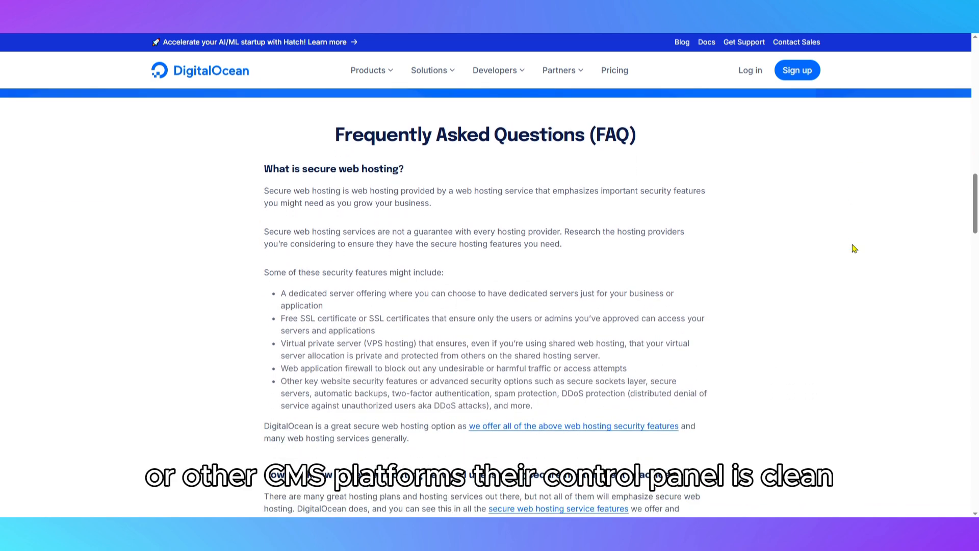
scroll(down, 3)
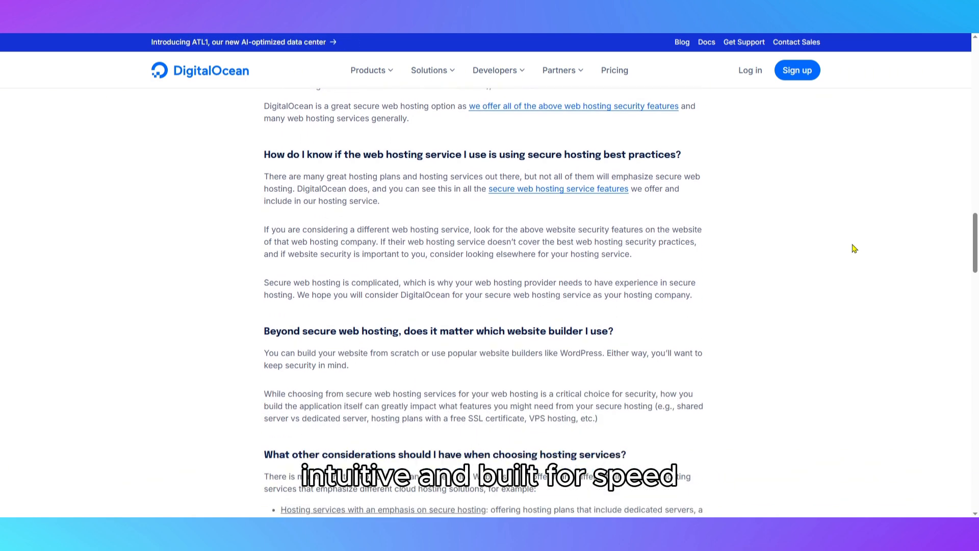
scroll(down, 3)
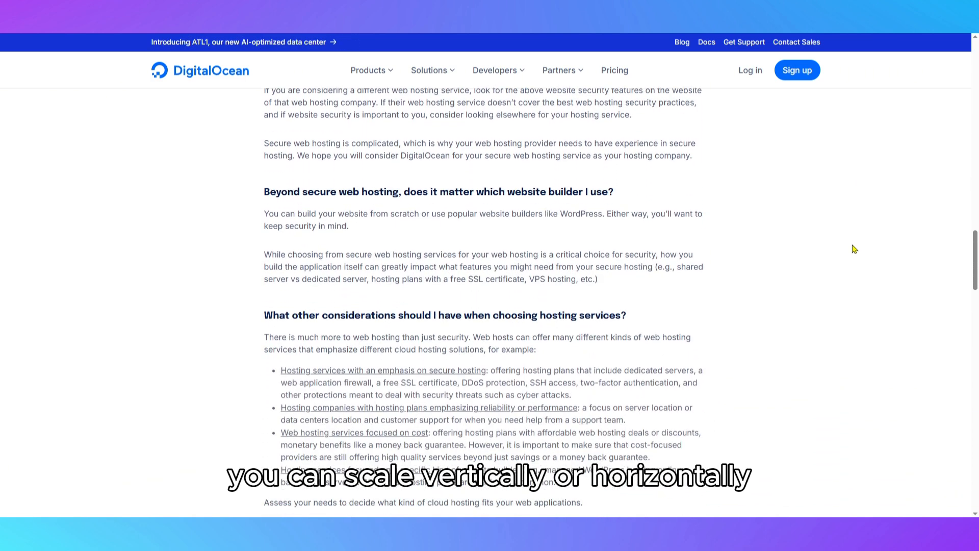
scroll(down, 3)
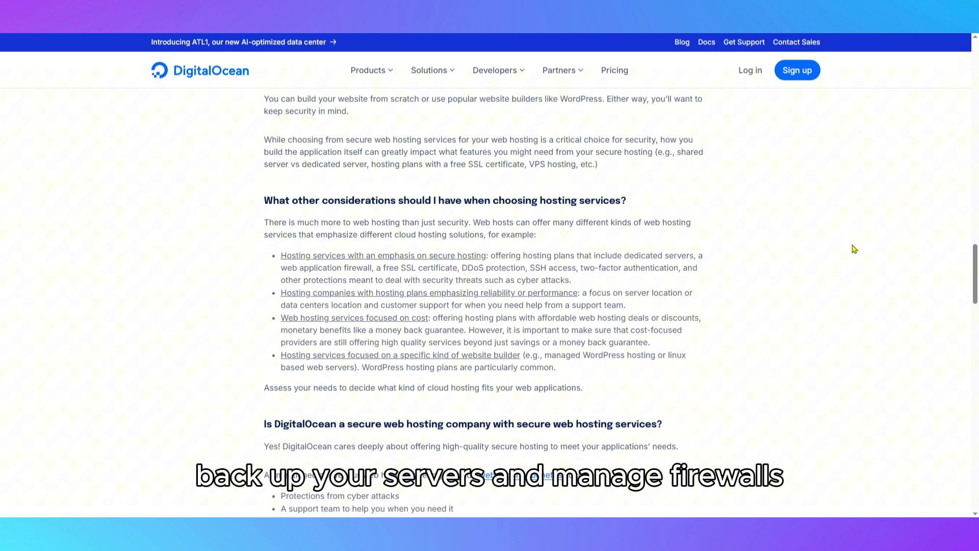
scroll(down, 3)
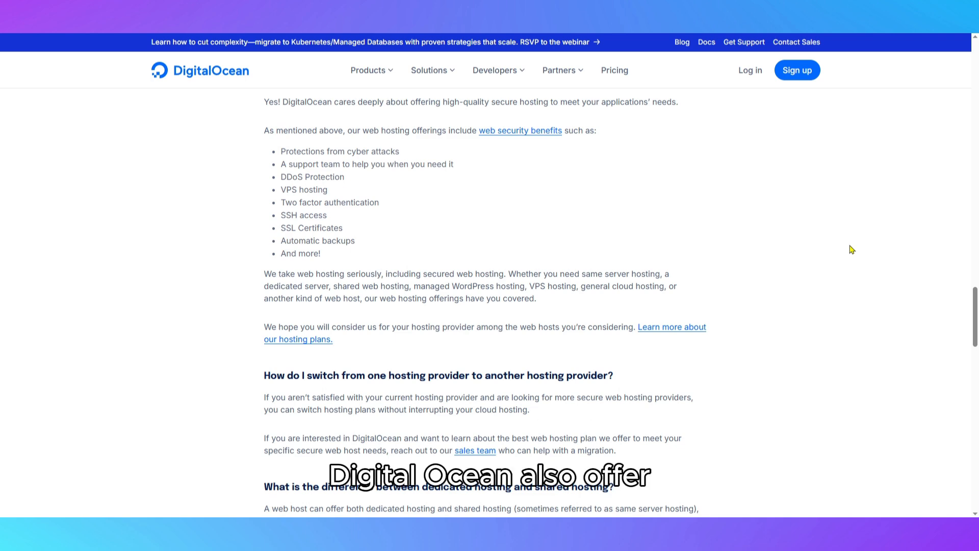
scroll(down, 3)
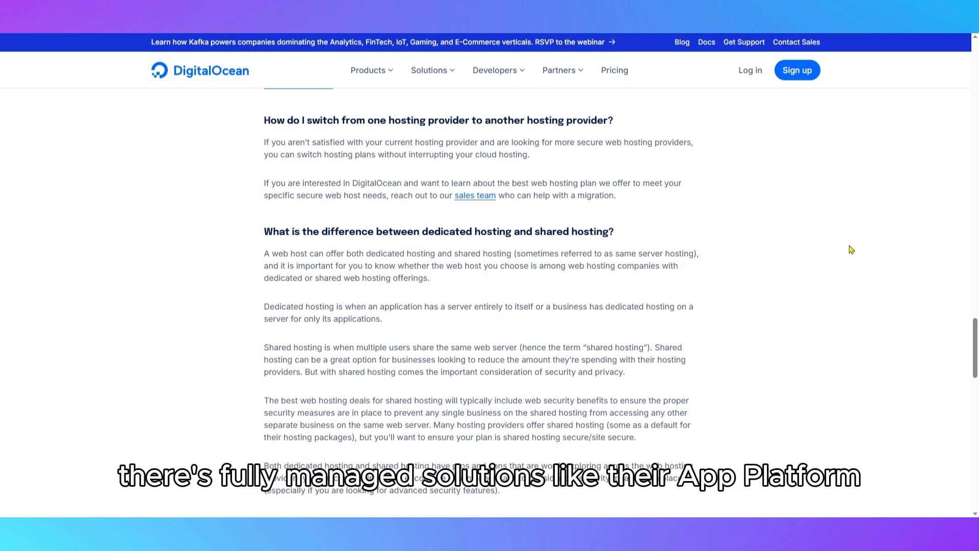
scroll(down, 3)
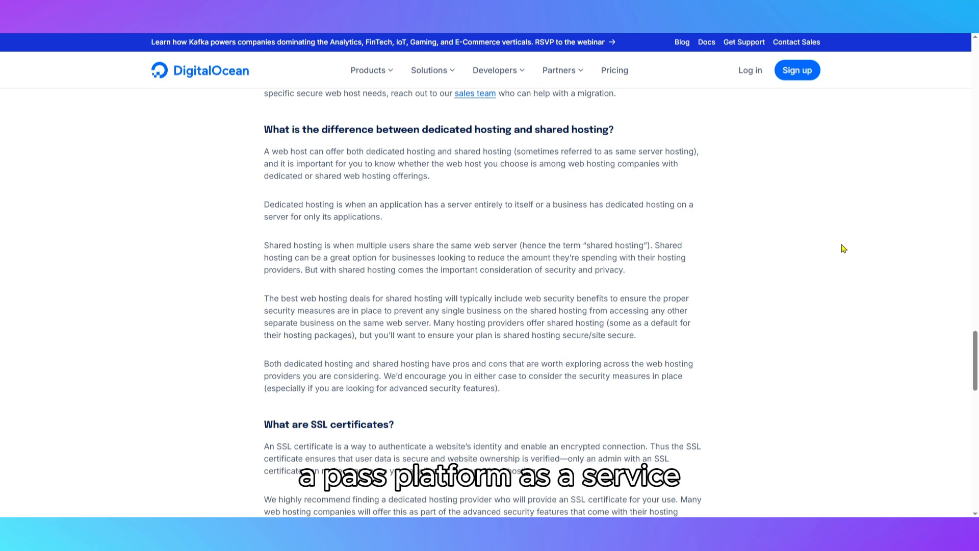
scroll(down, 3)
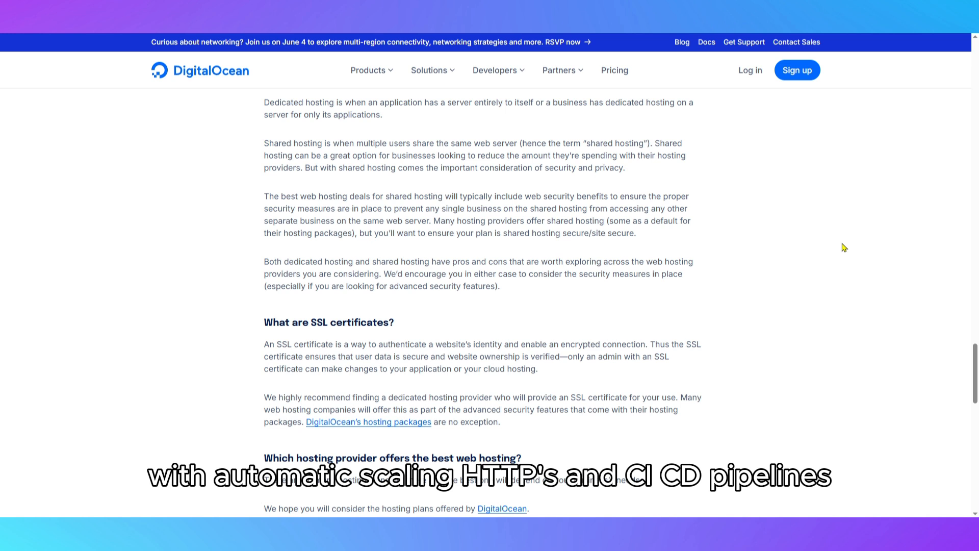
scroll(down, 3)
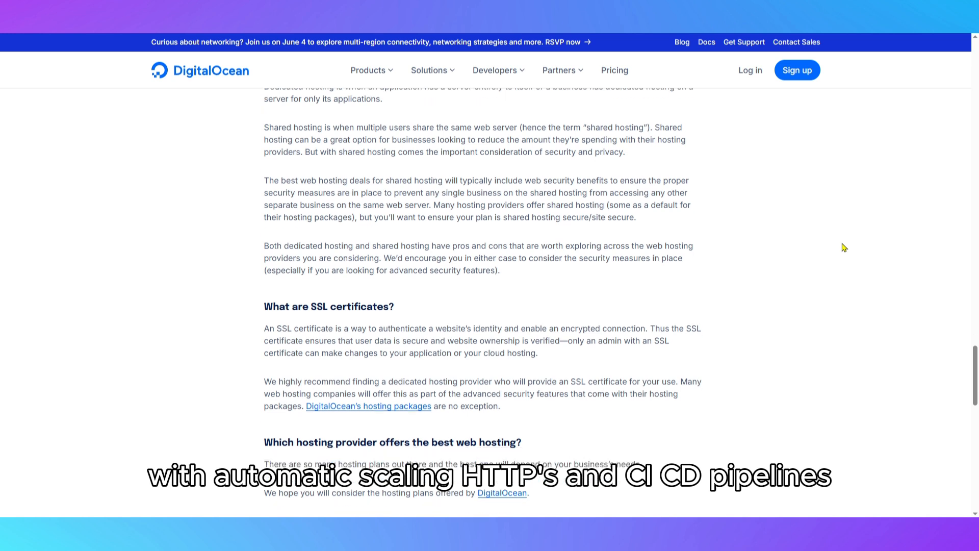
scroll(down, 3)
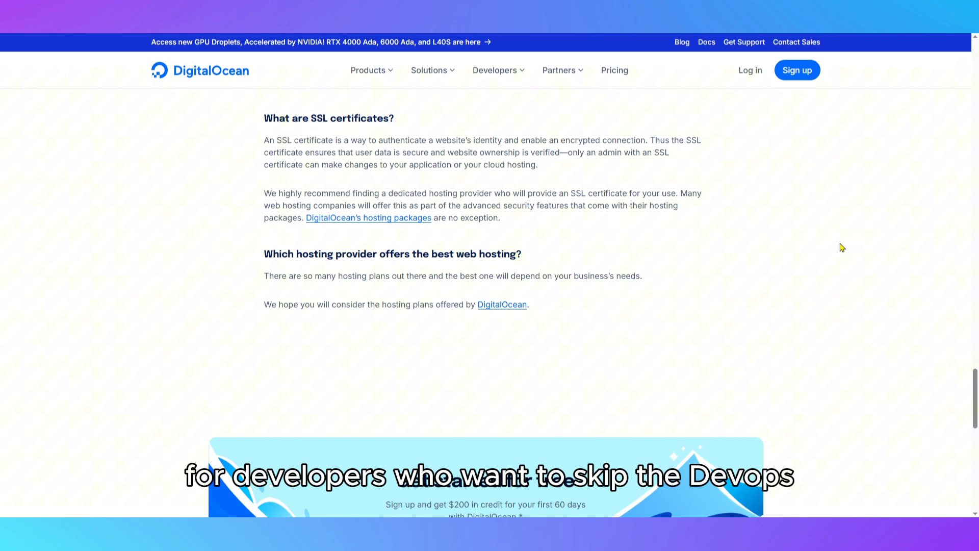
scroll(down, 3)
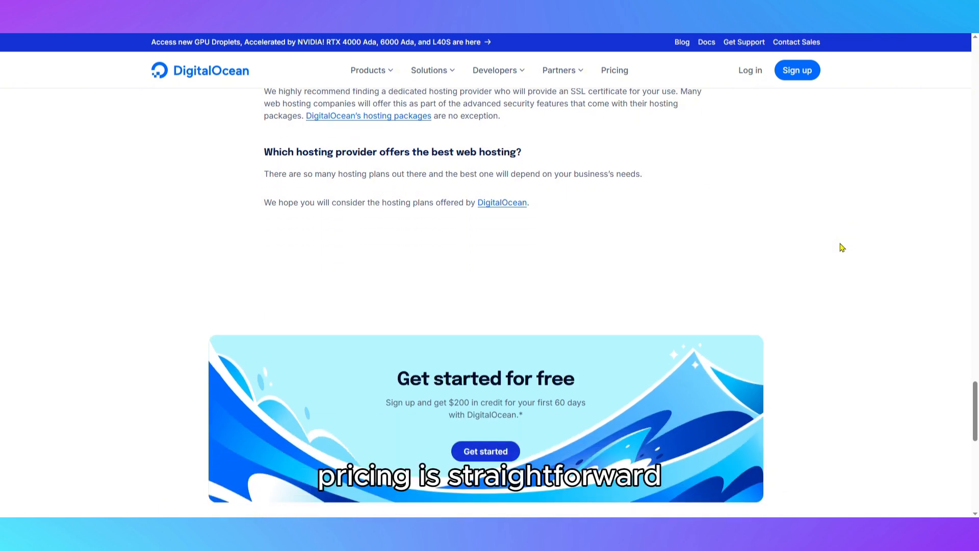
scroll(down, 3)
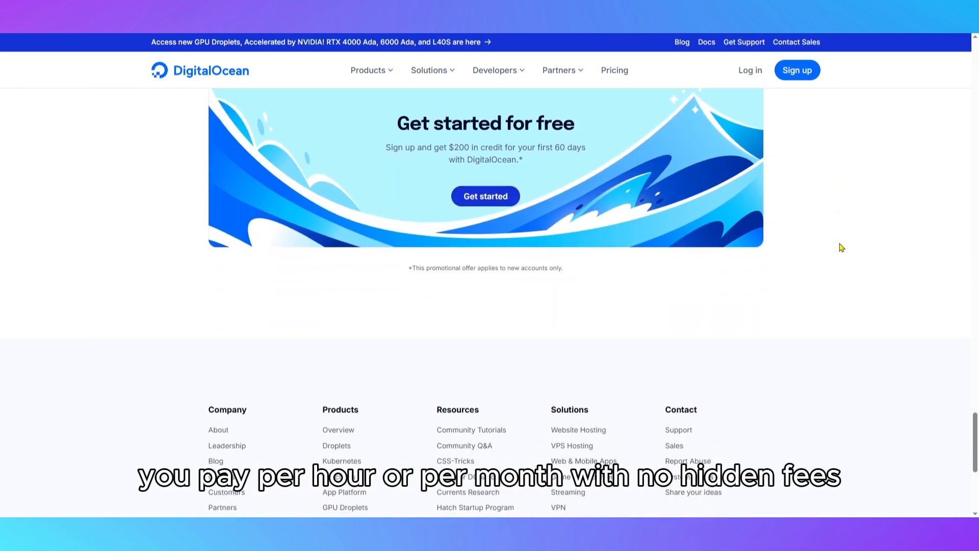
scroll(down, 3)
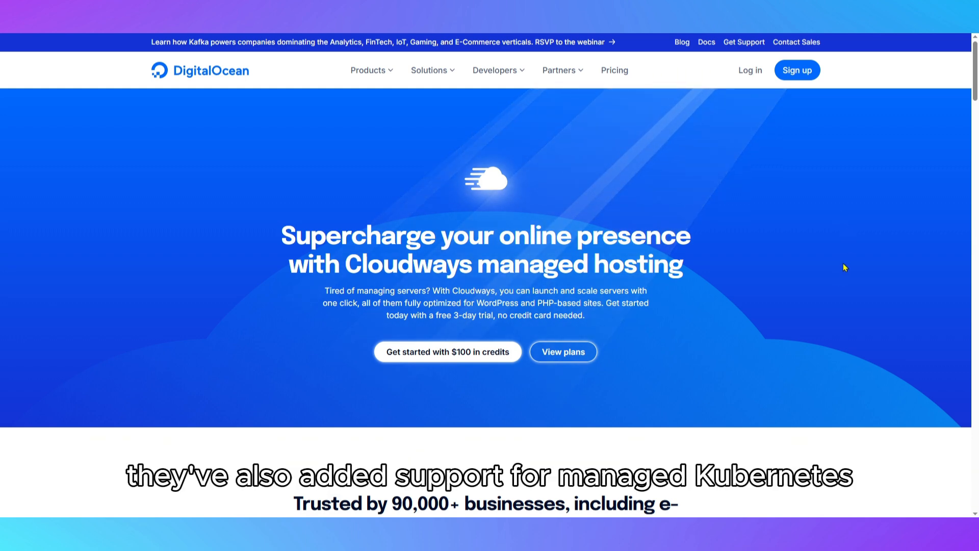
Scroll past the Cloudways feature cards and streamlined workflows section to the two-solution comparison
scroll(down, 3)
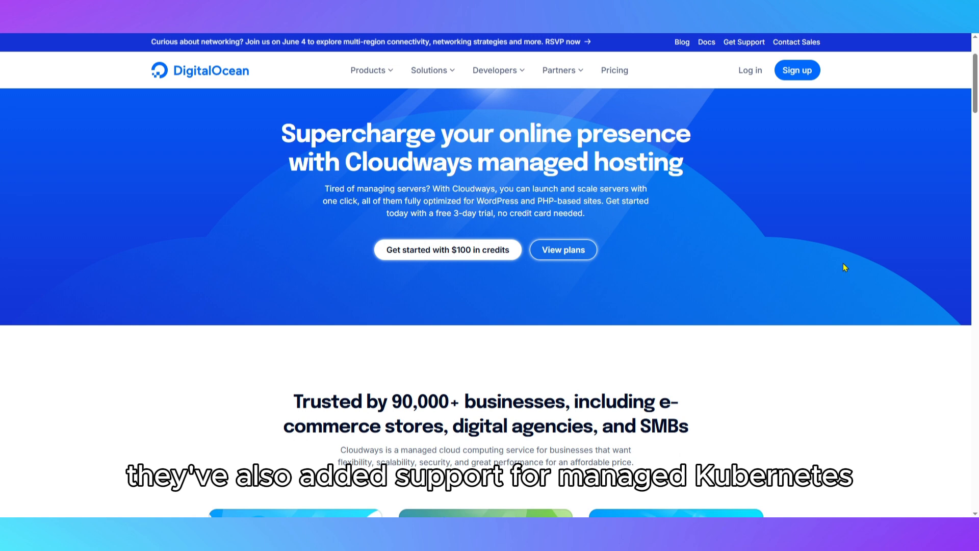
scroll(down, 3)
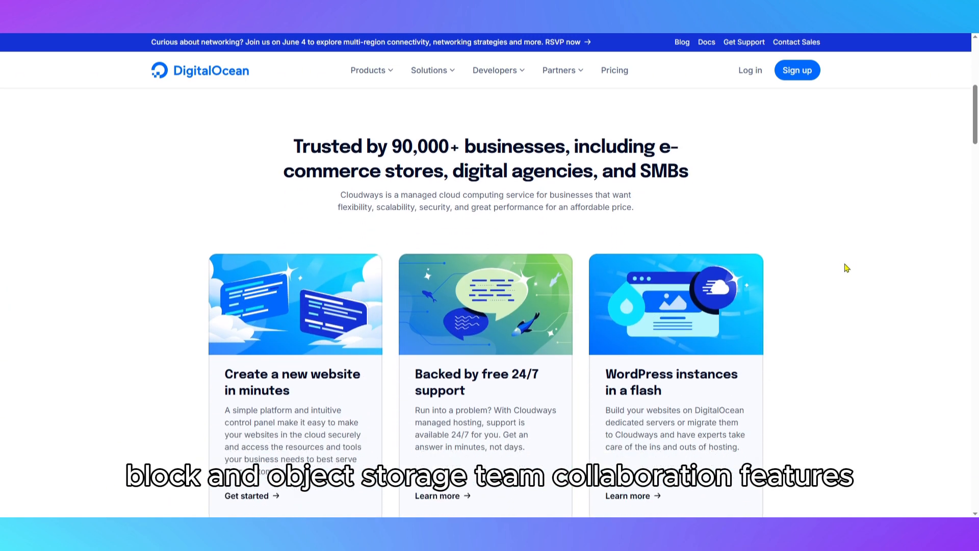
scroll(down, 3)
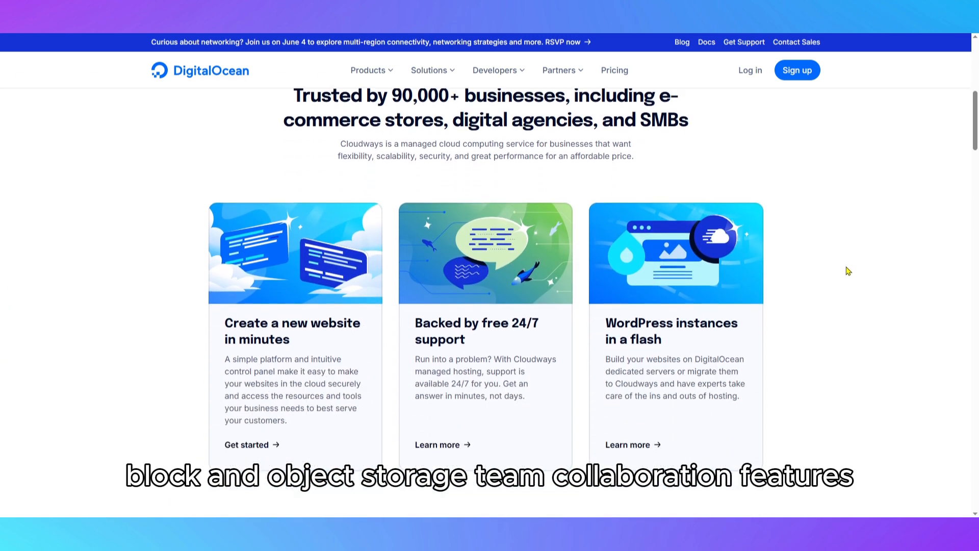
scroll(down, 3)
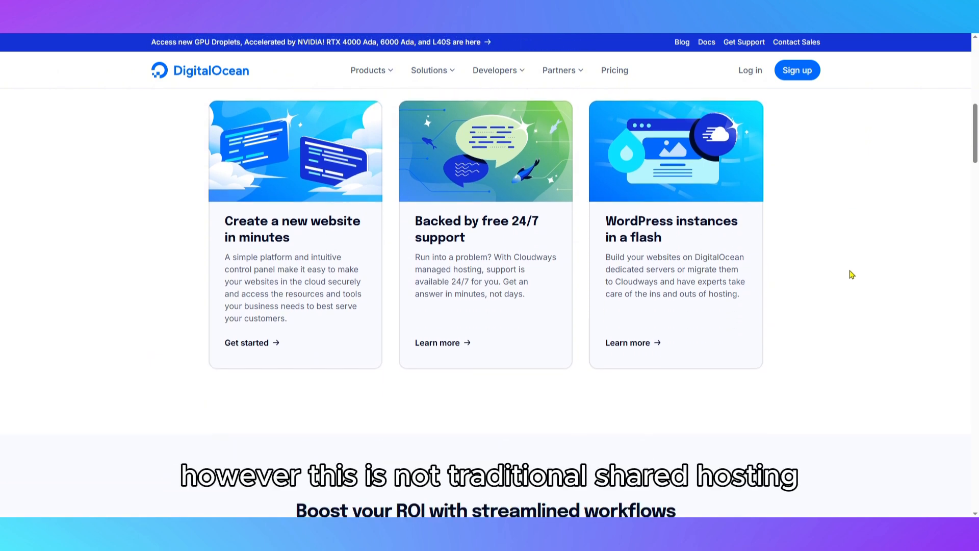
scroll(down, 3)
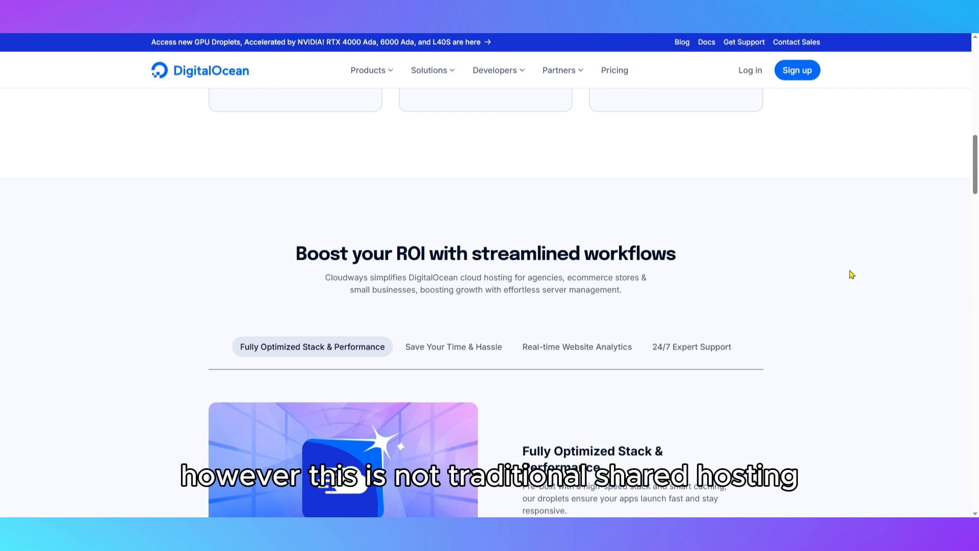
scroll(down, 3)
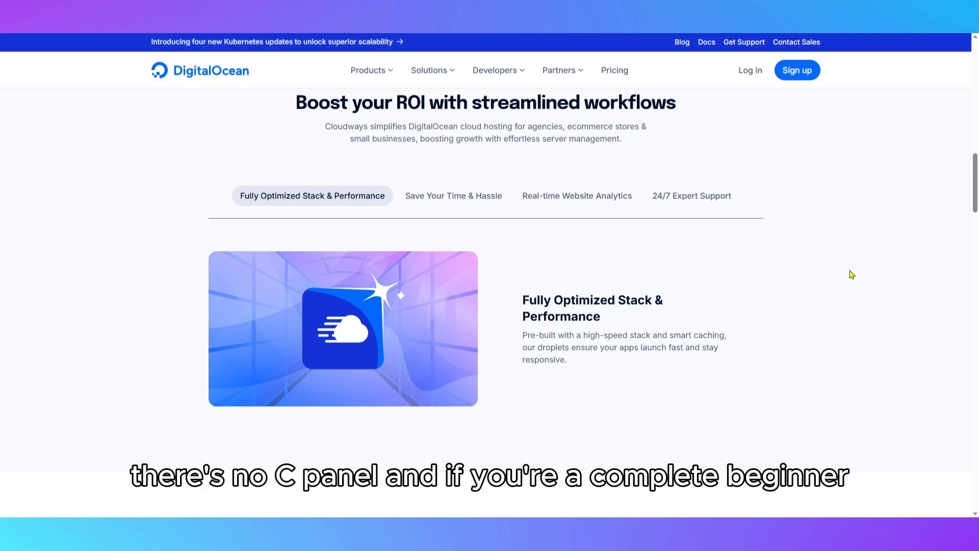
scroll(down, 3)
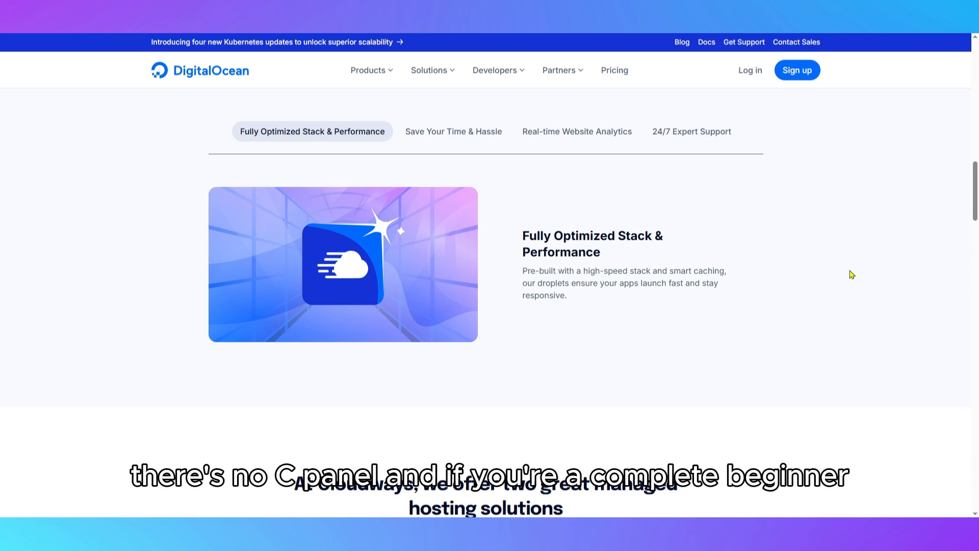
scroll(down, 3)
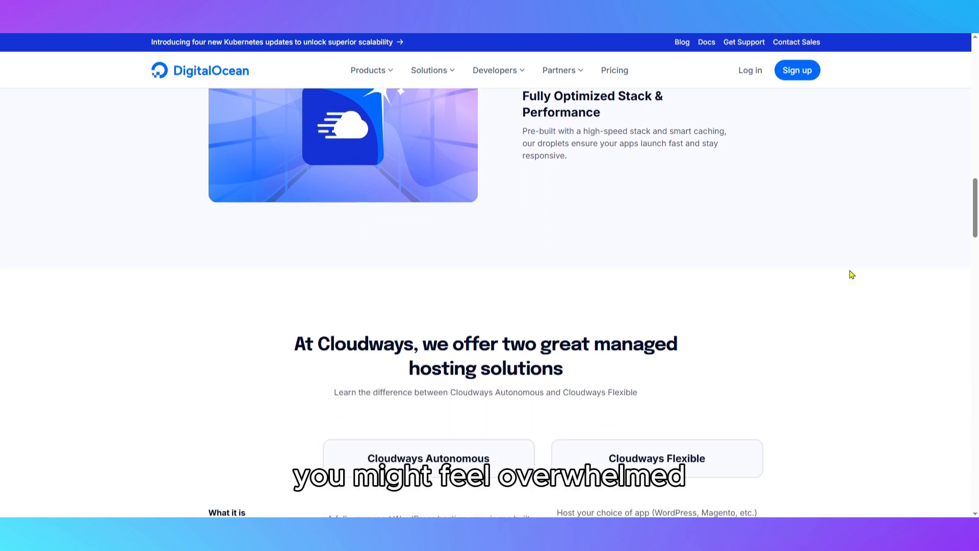
Scroll through the Autonomous vs Flexible comparison and pricing to 'Ideal for Businesses like Yours'
scroll(down, 3)
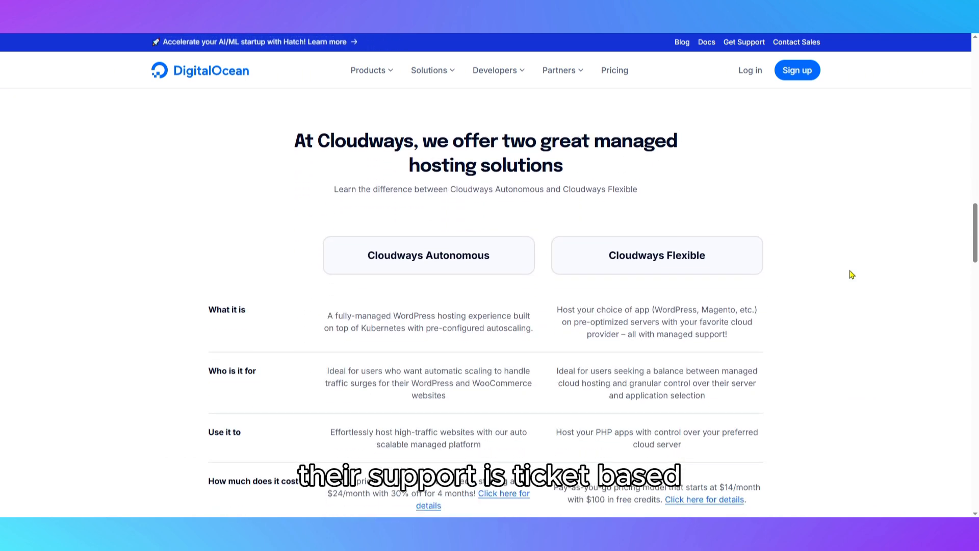
scroll(down, 3)
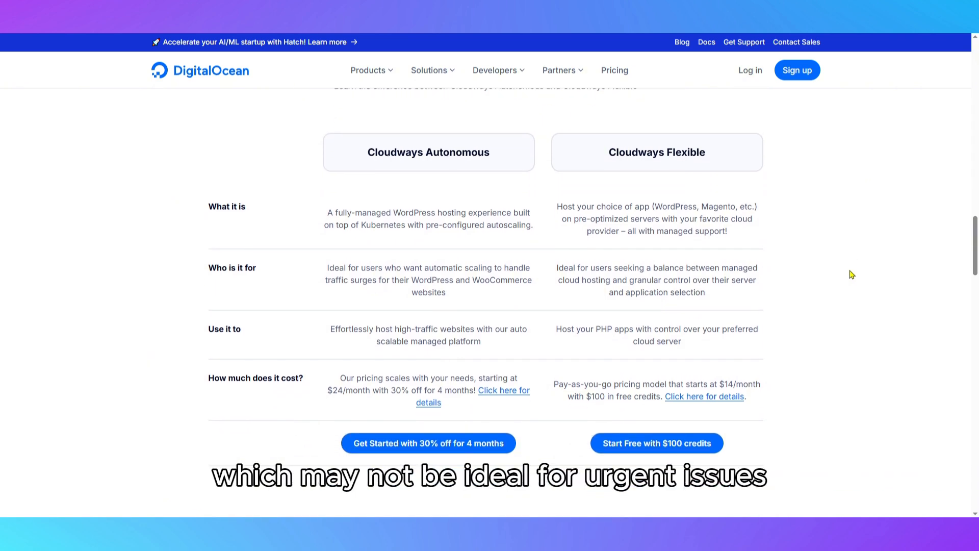
scroll(down, 3)
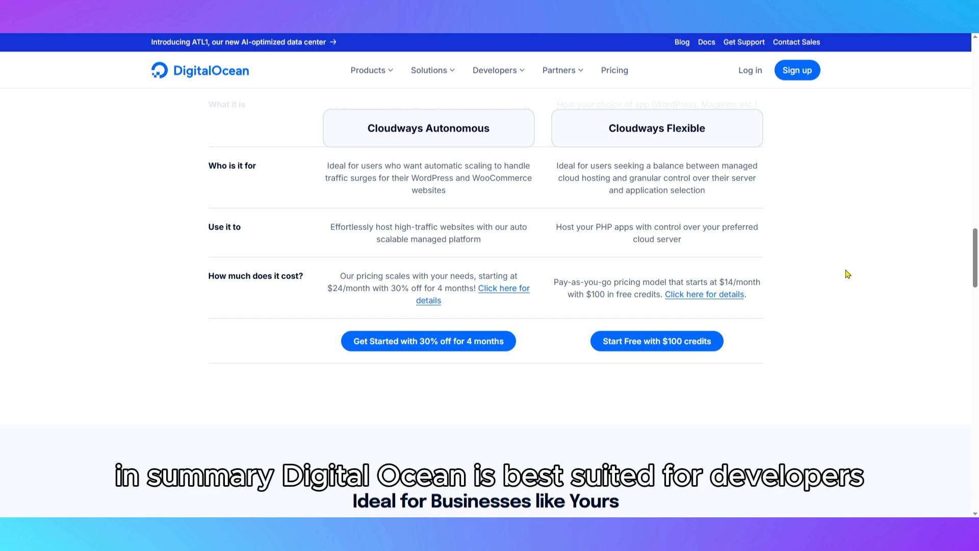
scroll(down, 3)
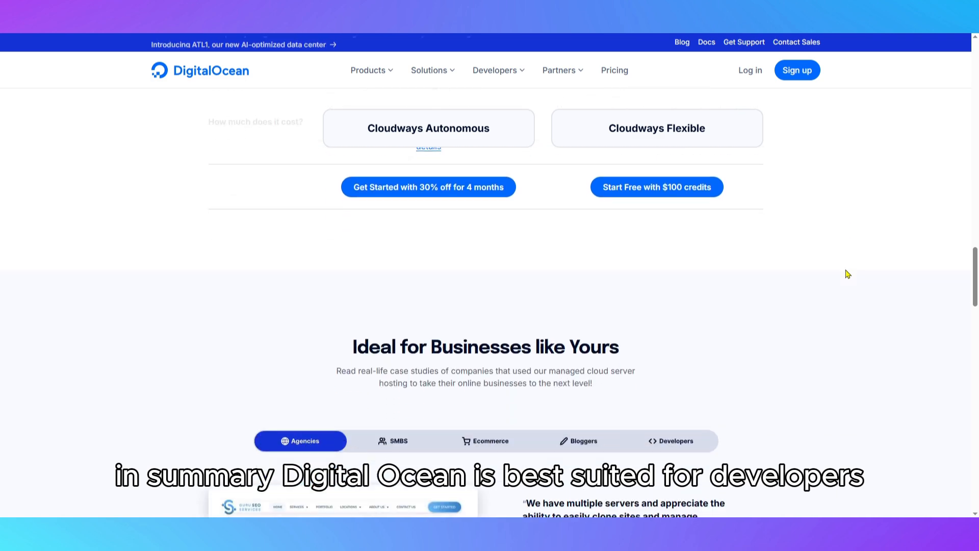
scroll(down, 3)
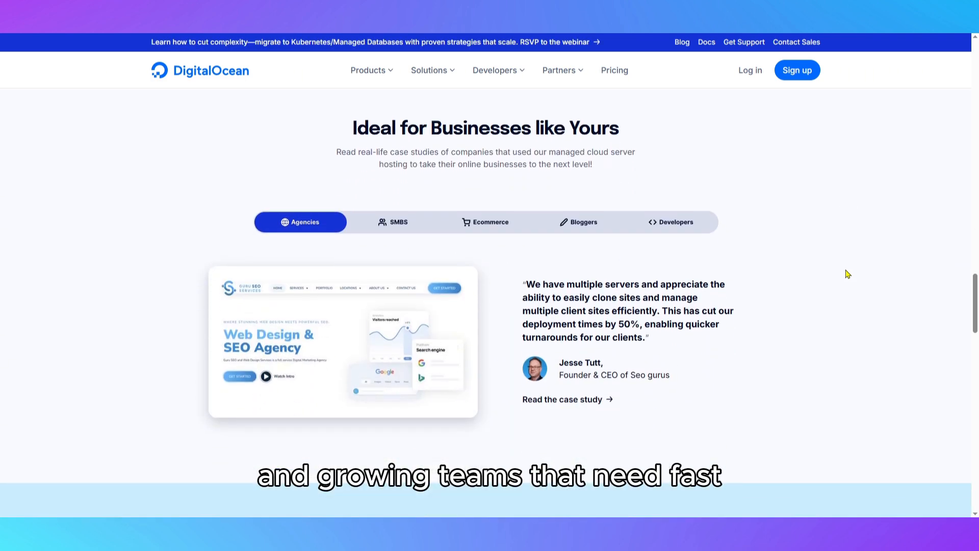
Scroll past case study, tour and pricing banners to 'Still have questions?' and 'Get started for free'
scroll(down, 3)
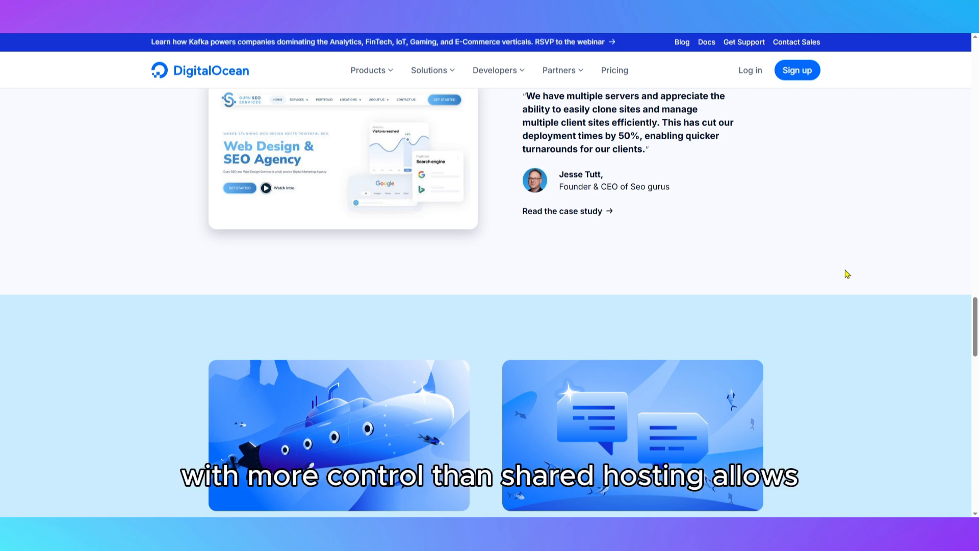
scroll(down, 3)
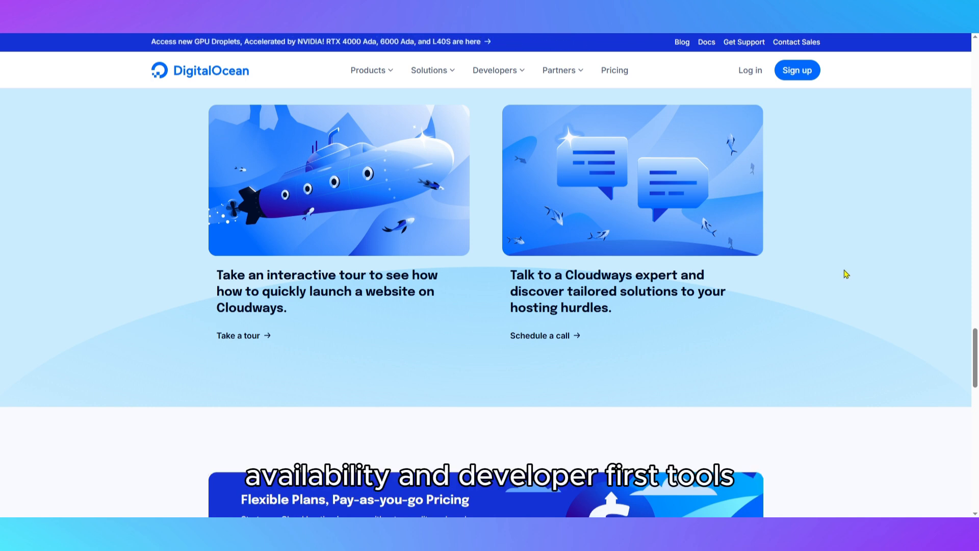
scroll(down, 3)
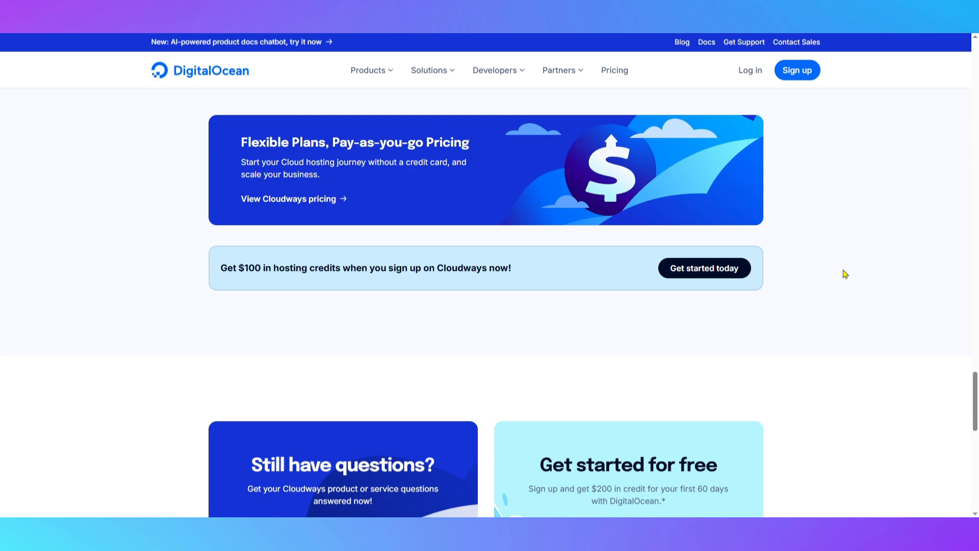
scroll(down, 3)
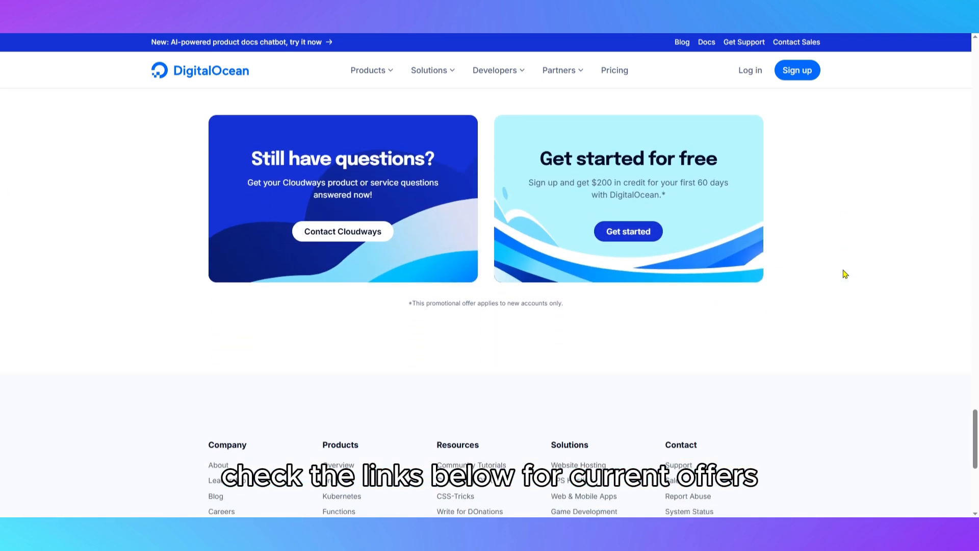